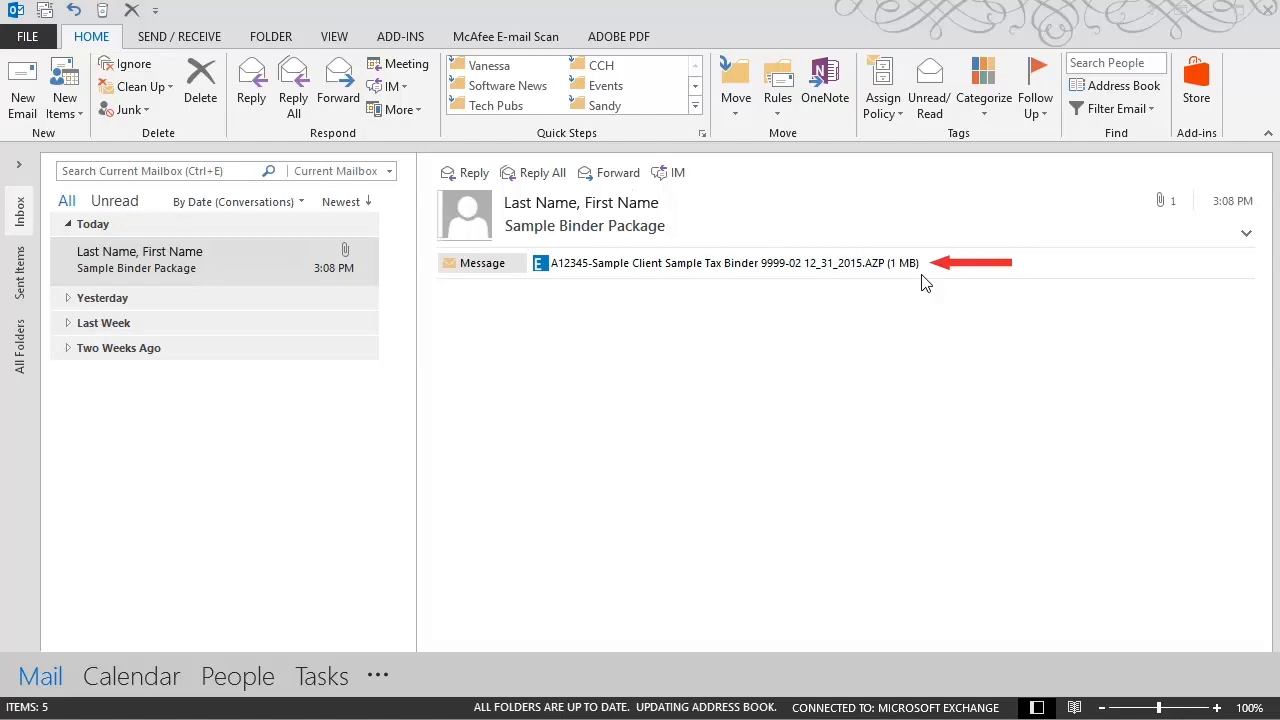
- Select the attached .AZP binder package and show the Engagement add-in ribbon commands
click(720, 262)
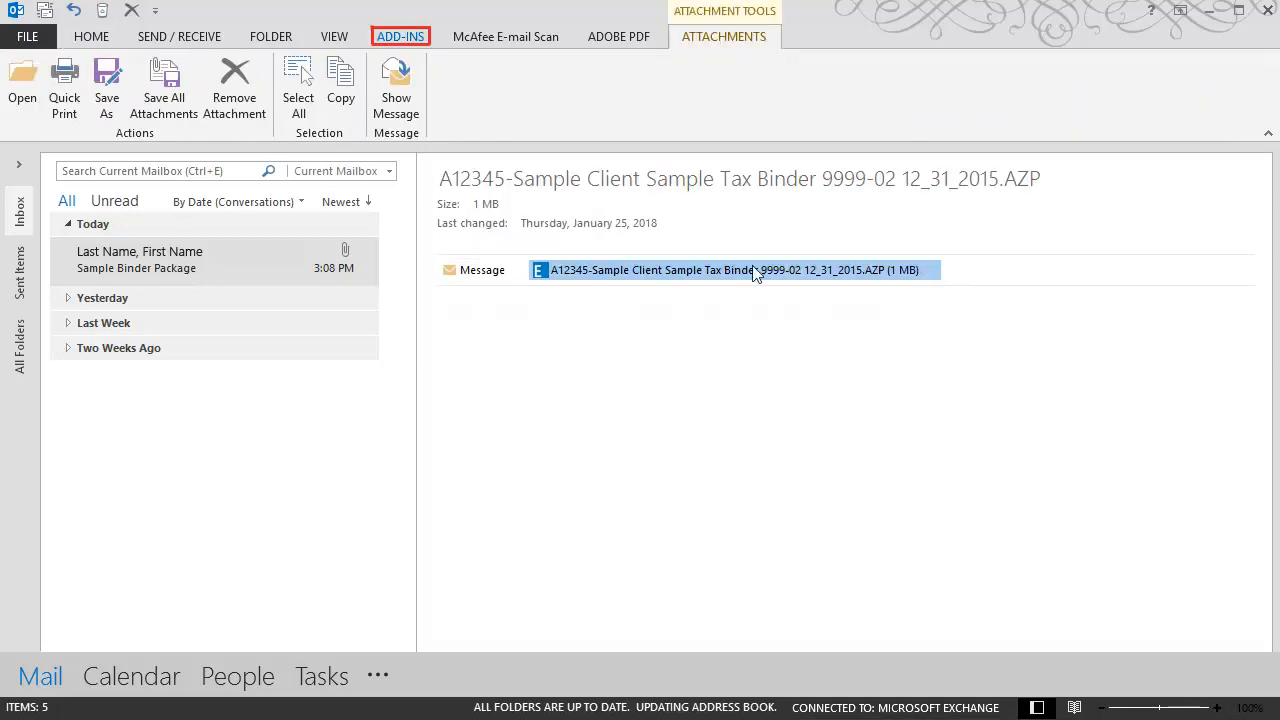
click(400, 36)
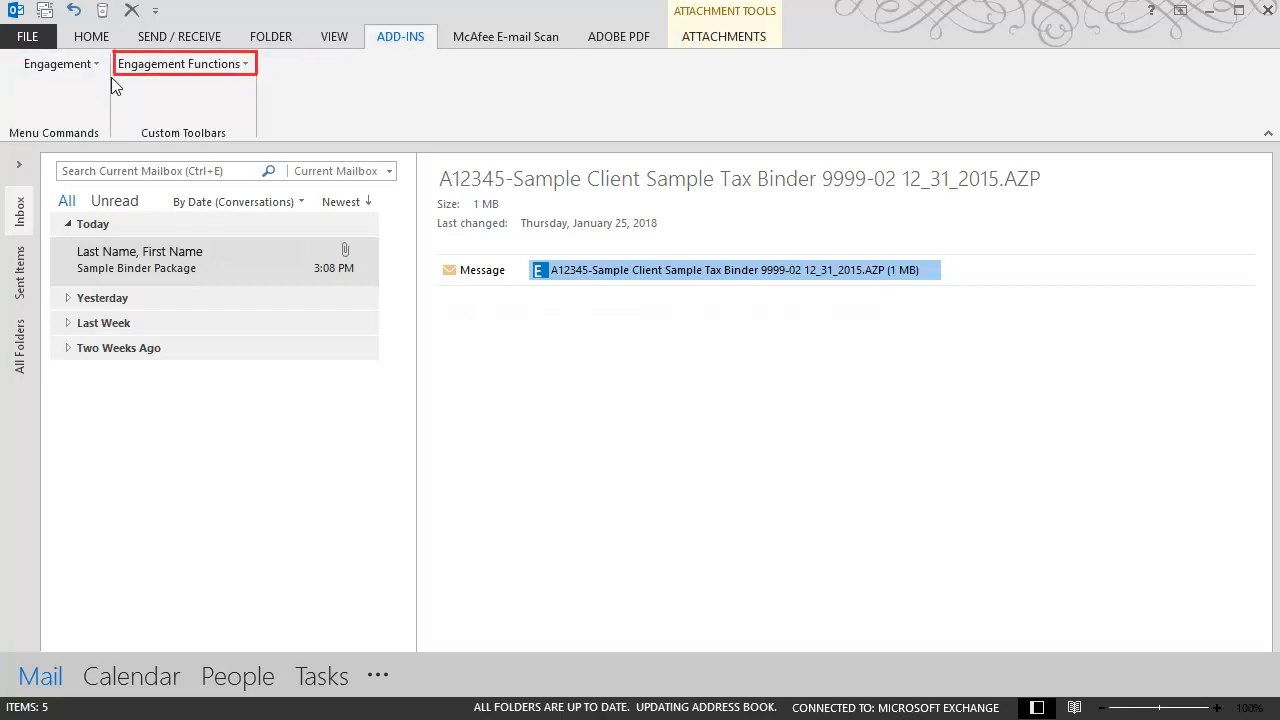
- Start Receive Binder Package from the Engagement menu commands
click(56, 62)
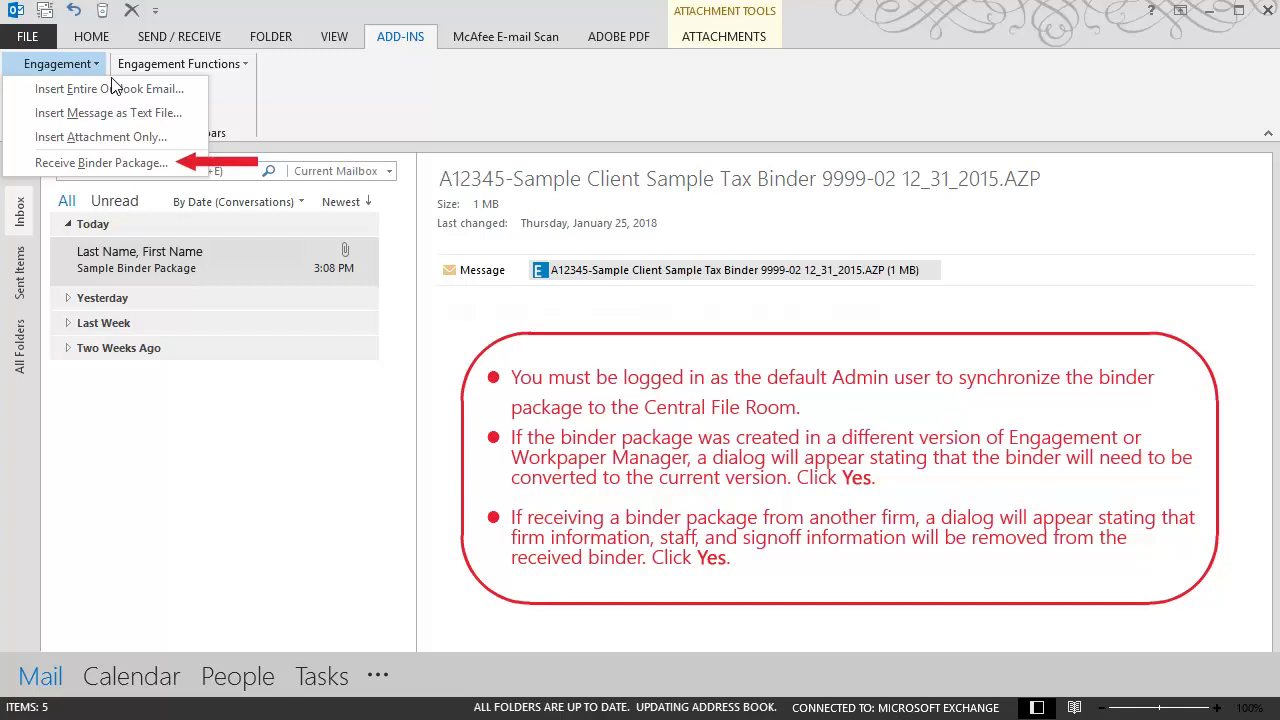
mouse_move(170, 180)
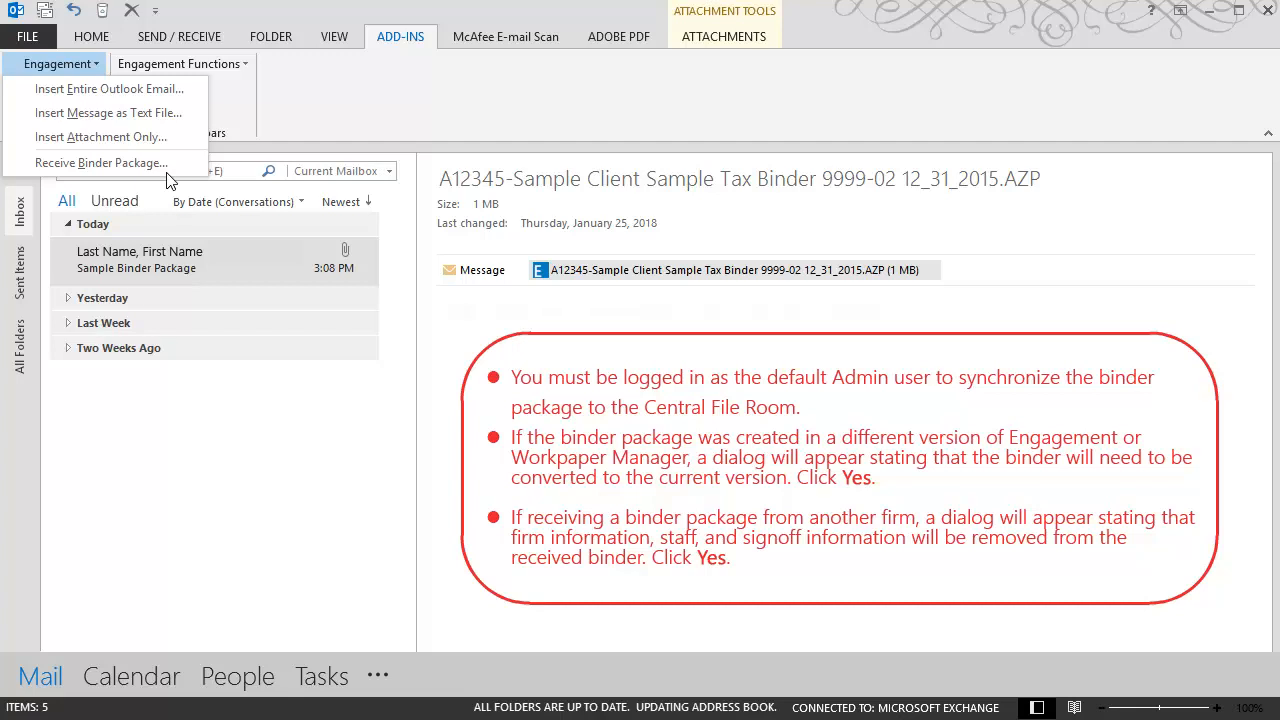
click(100, 162)
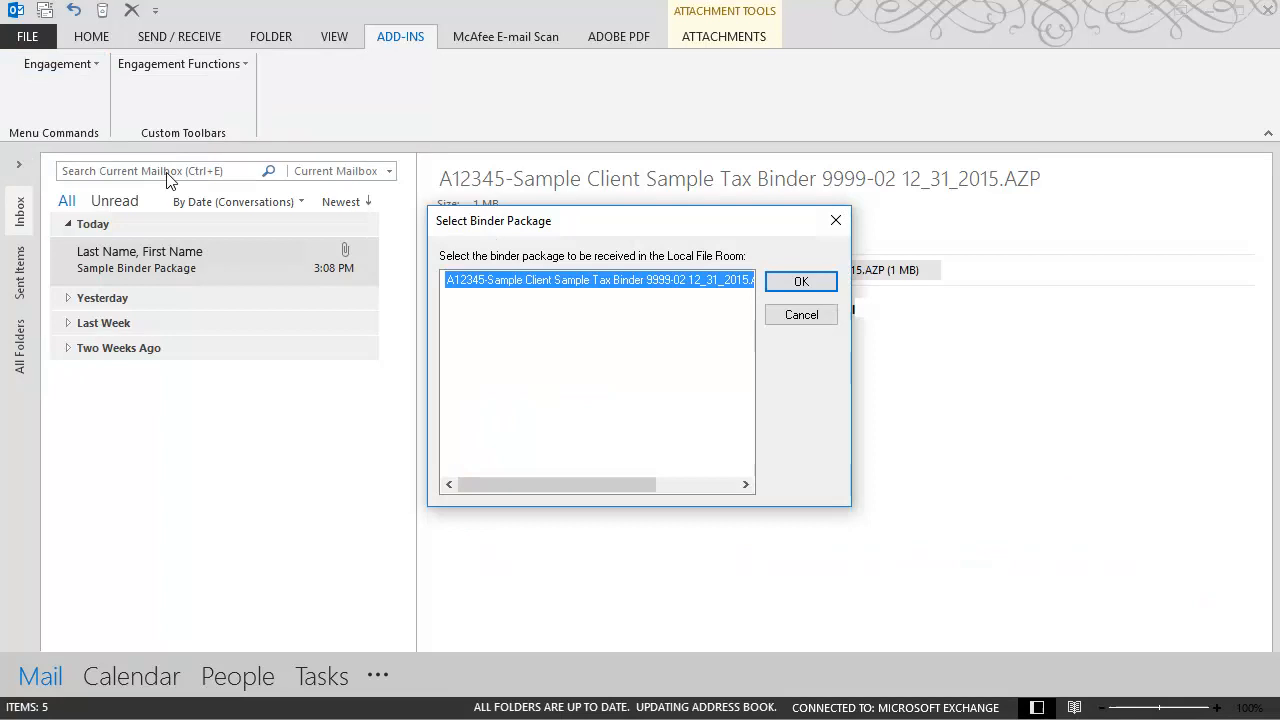
- Receive the Sample Client tax binder package into the Local File Room and acknowledge success
click(596, 280)
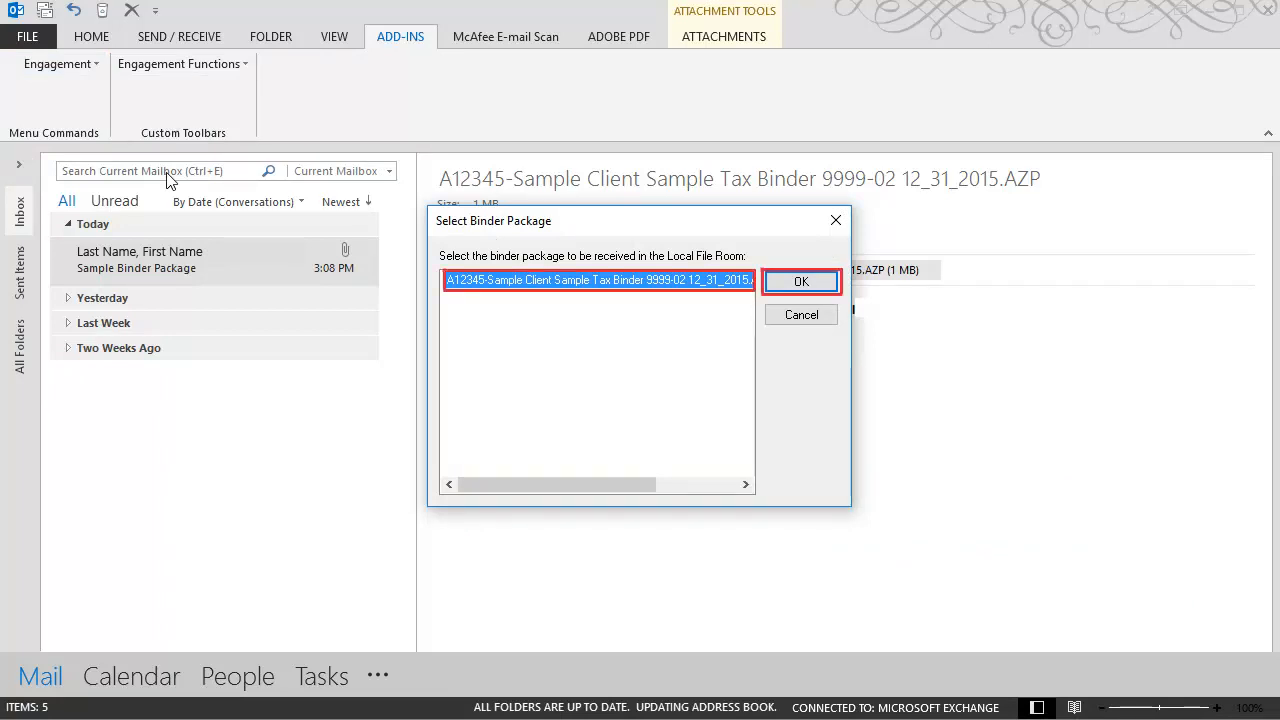
click(800, 280)
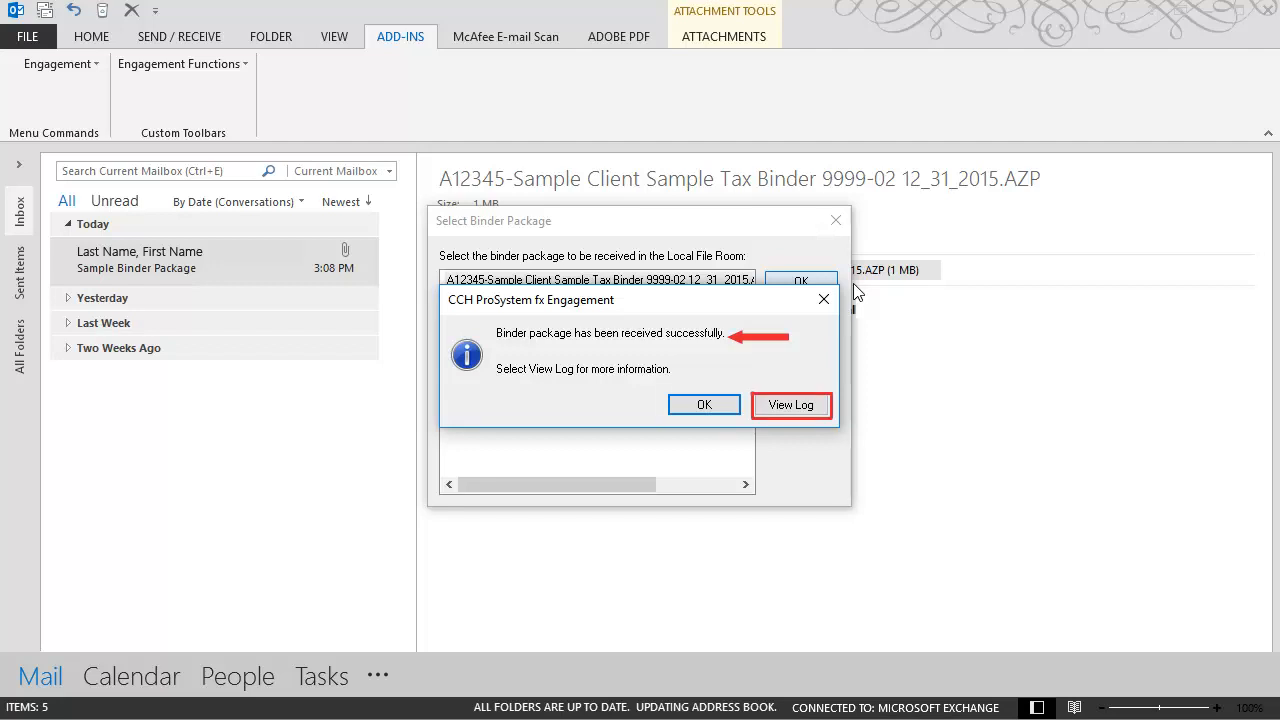
mouse_move(704, 404)
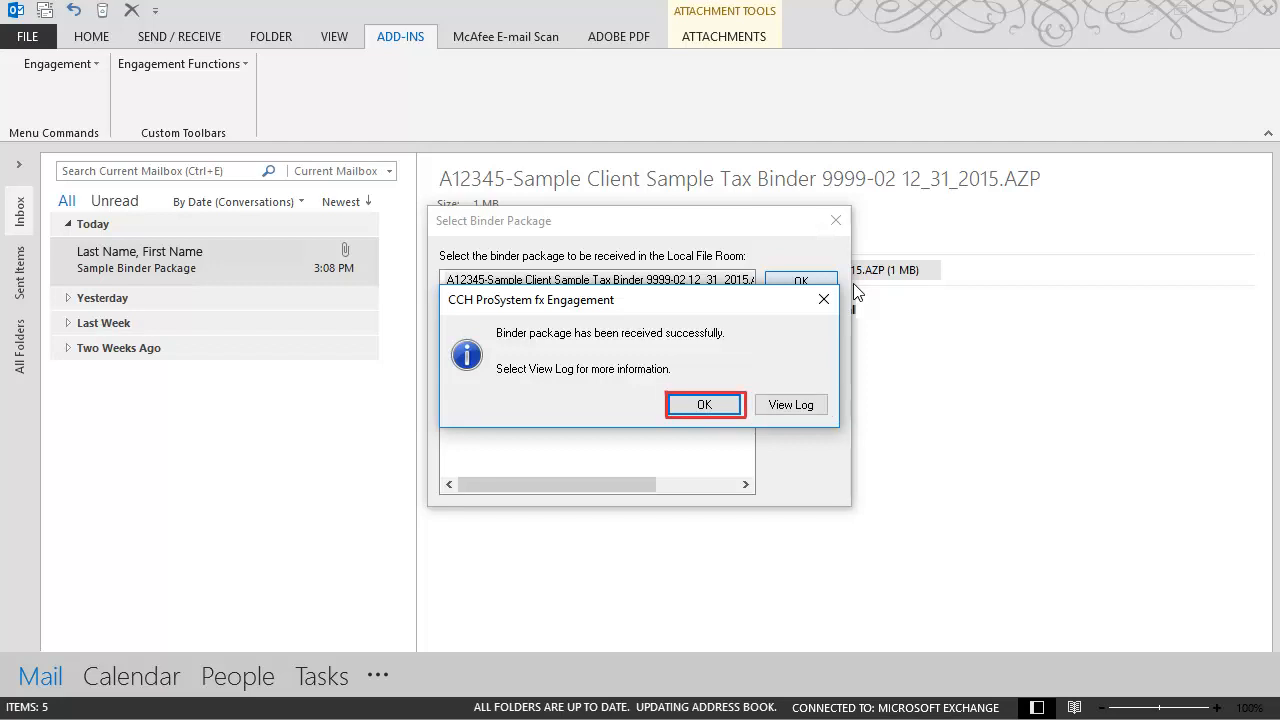
click(704, 404)
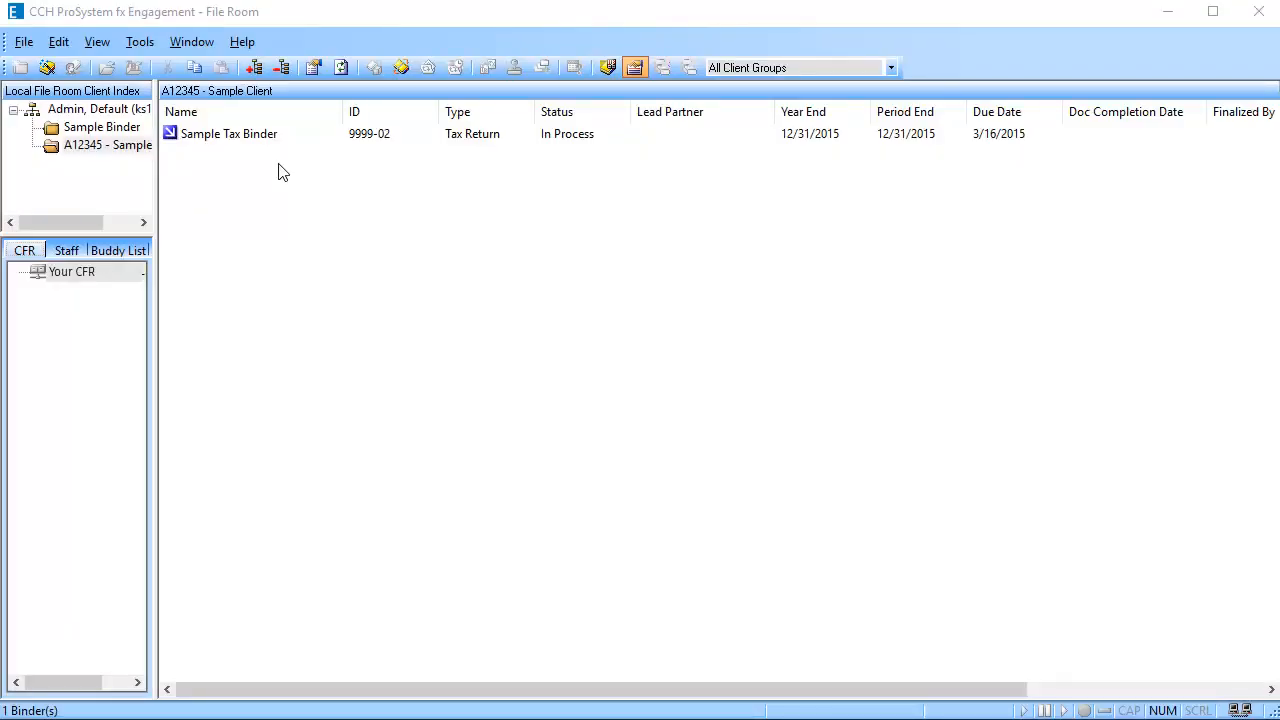
- Assign the Team to the Sample Tax Binder's staff and confirm, returning to the File Room
click(228, 132)
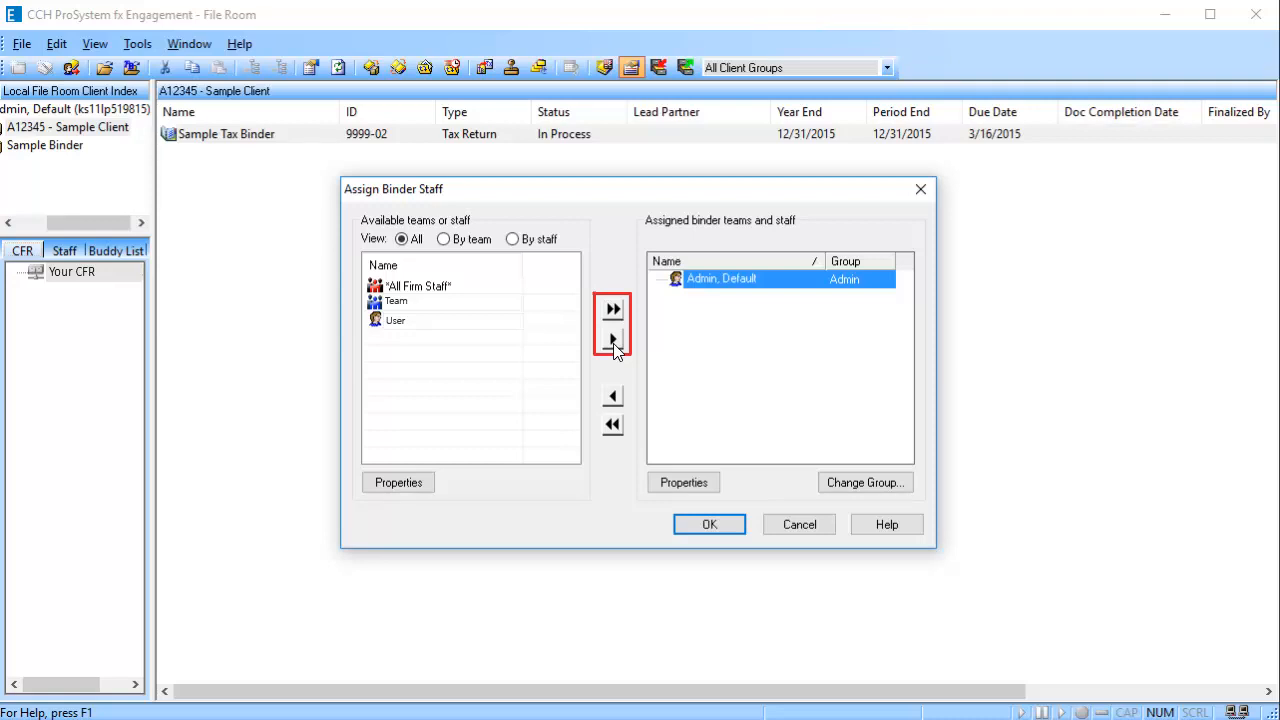
click(612, 340)
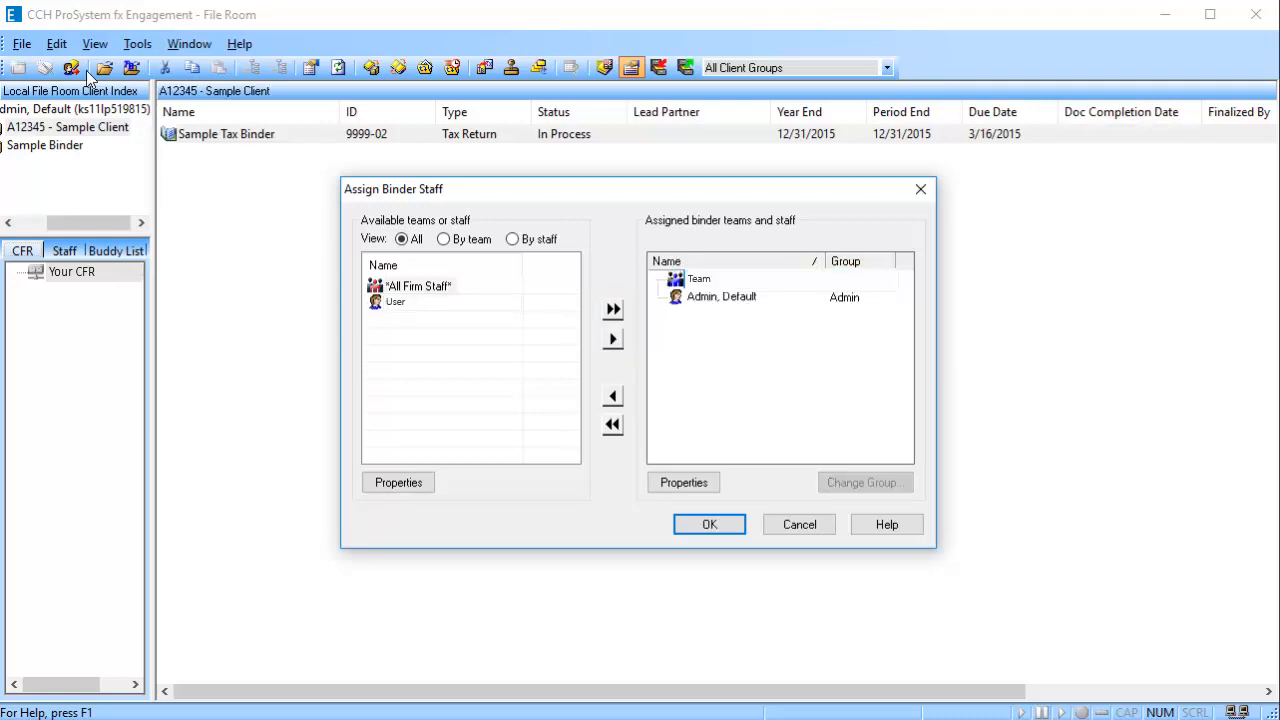
mouse_move(708, 524)
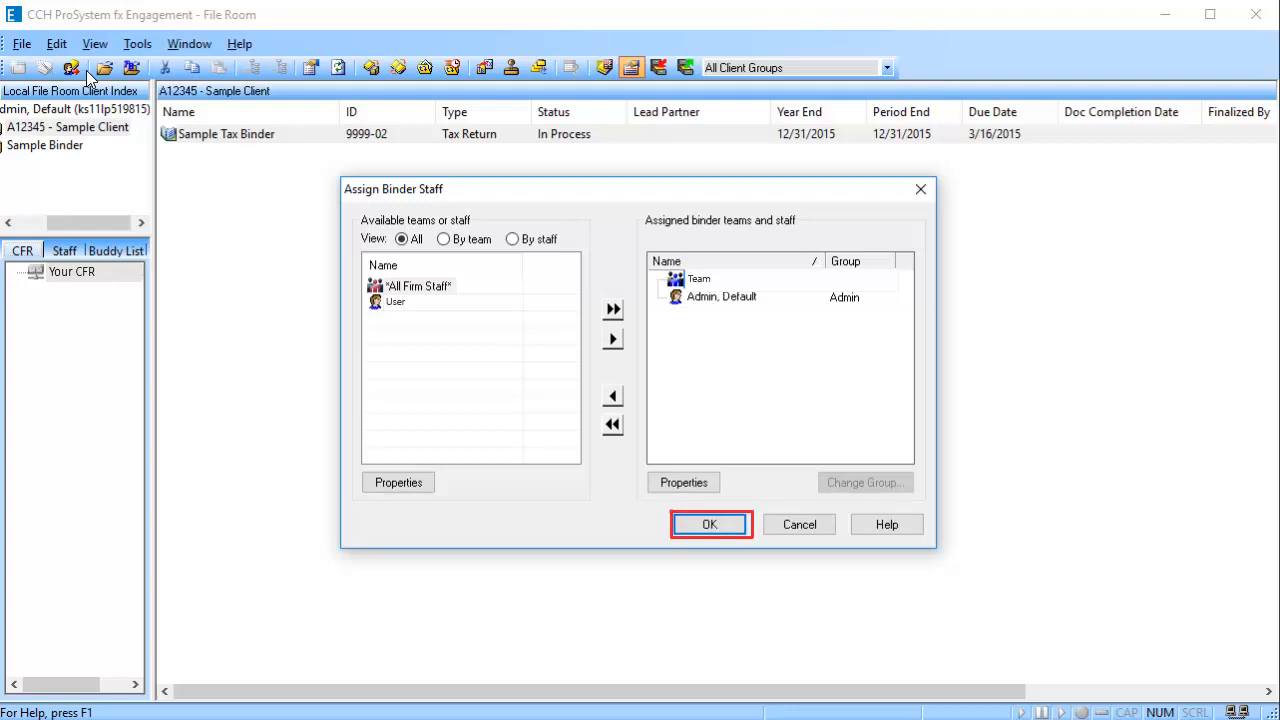
click(708, 524)
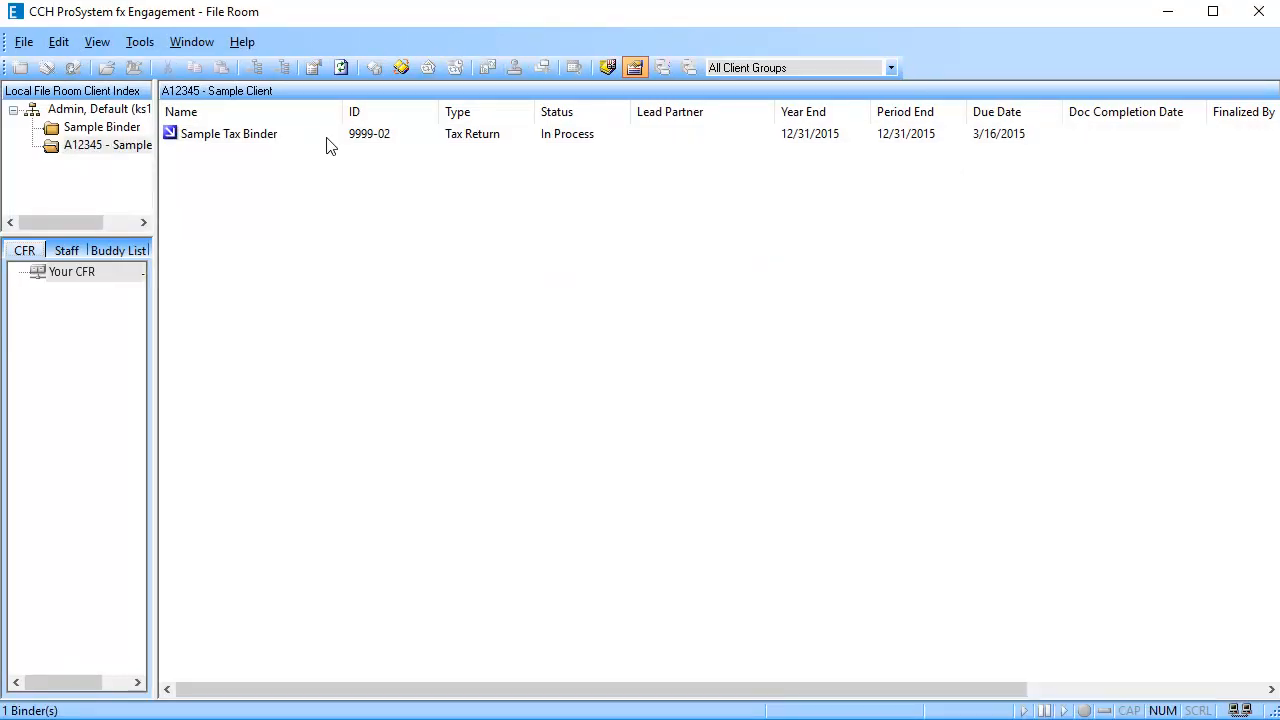